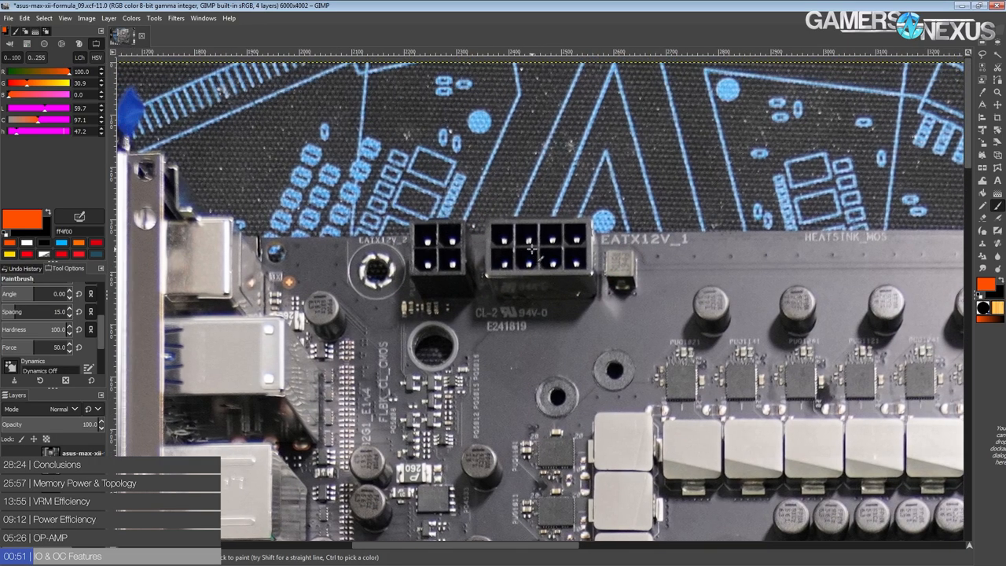
pyautogui.moveTo(522, 258)
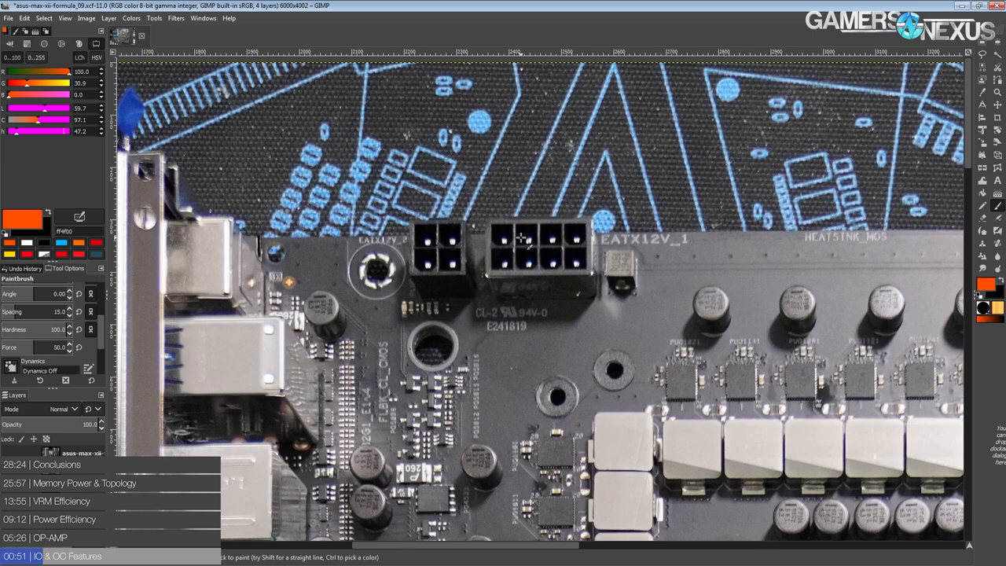
# Stroke an orange line along the 24-pin ATX power connector, undoing a misplaced stroke.
pyautogui.moveTo(621, 118); pyautogui.dragTo(558, 204)
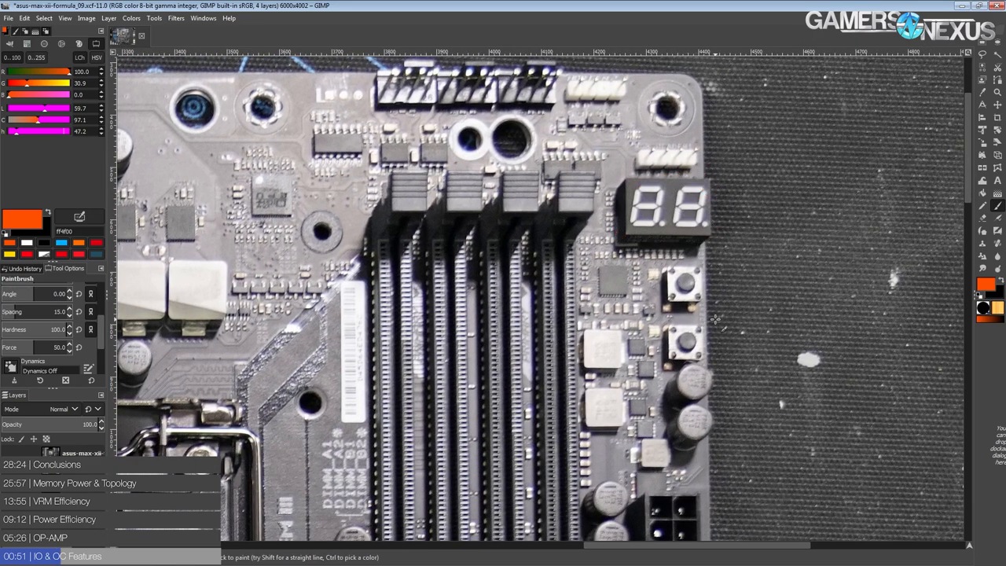
pyautogui.moveTo(668, 299)
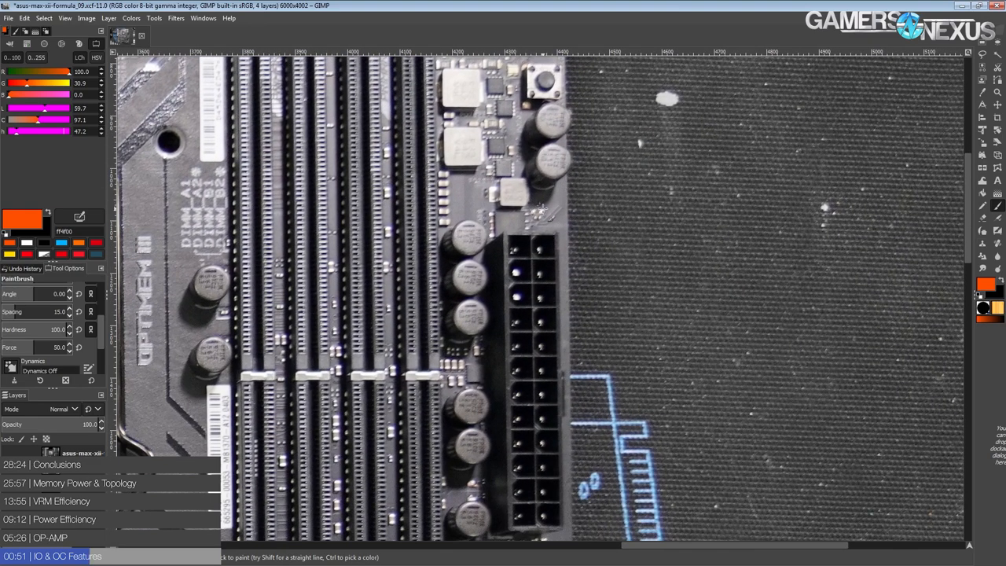
pyautogui.moveTo(569, 154); pyautogui.dragTo(579, 490)
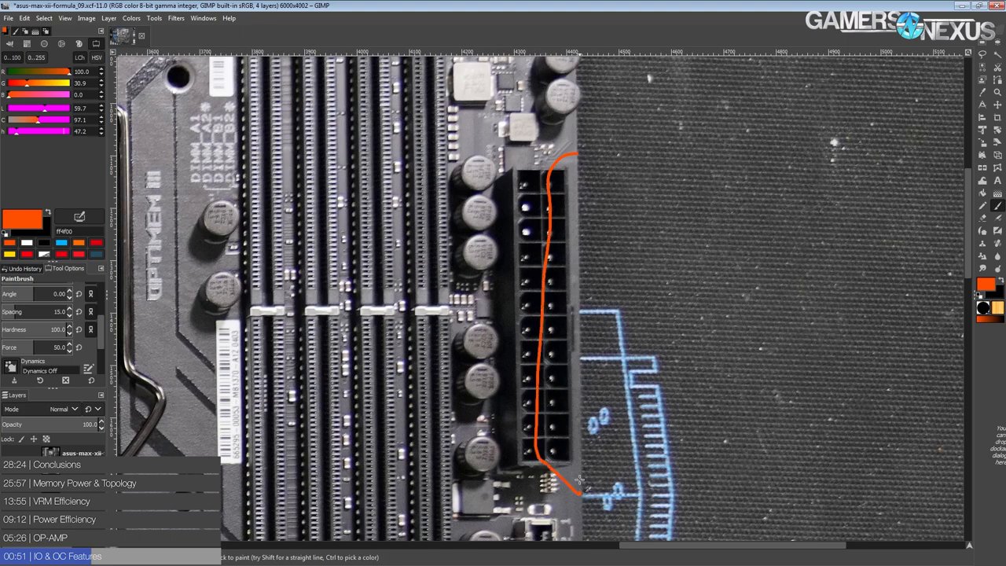
pyautogui.press('ctrl+z')
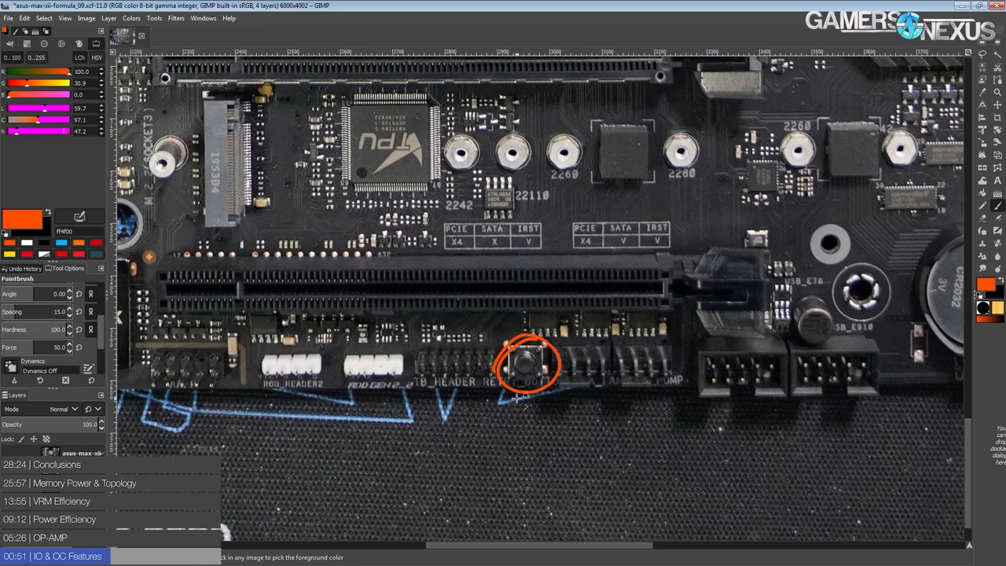
# Undo the last orange stroke near the fan-header component.
pyautogui.press('ctrl+z')
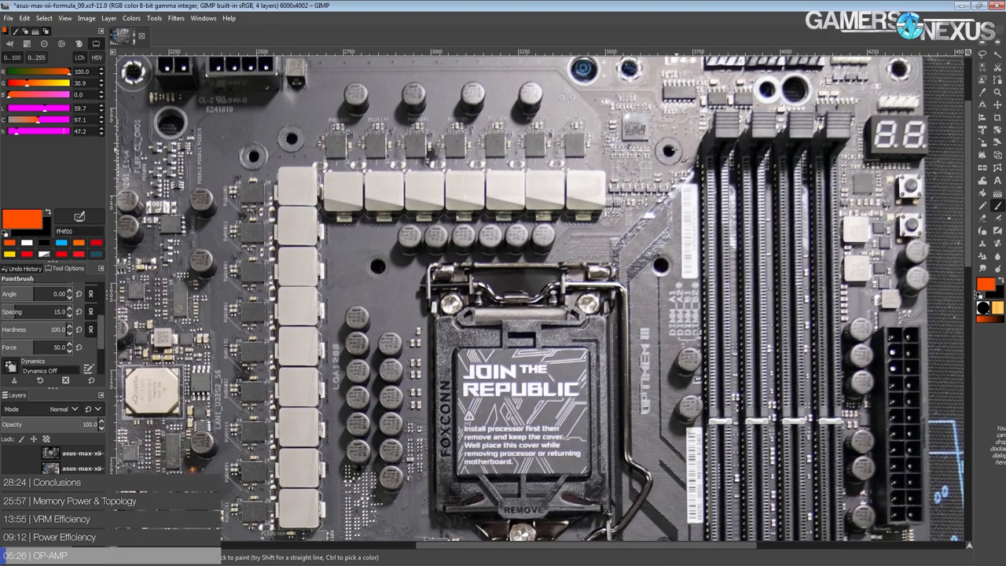
pyautogui.moveTo(660, 79); pyautogui.dragTo(704, 102)
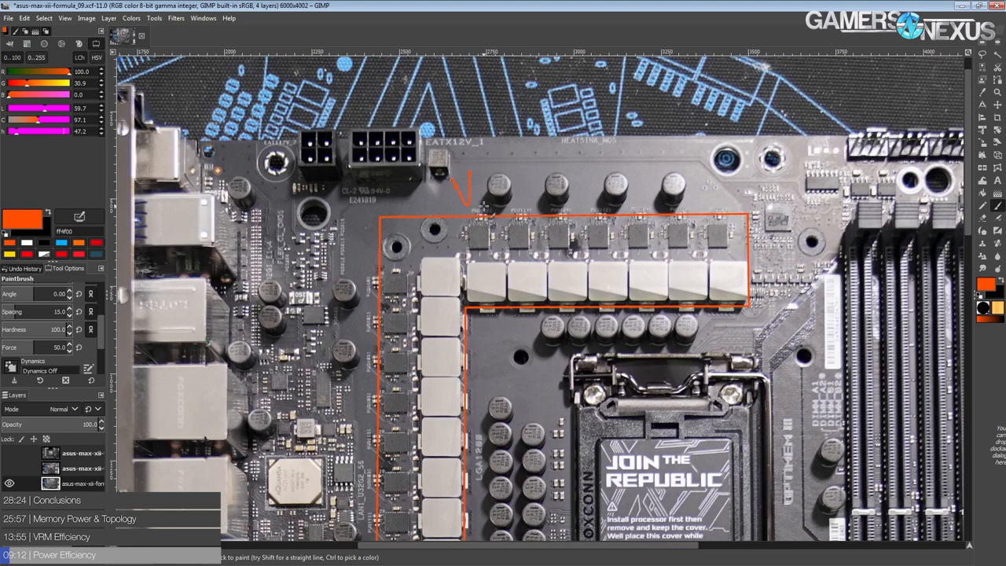
# Handwrite "Vcore 8phase" above the VRM box and arrow-label its controller chip in orange.
pyautogui.moveTo(459, 197); pyautogui.dragTo(543, 192)
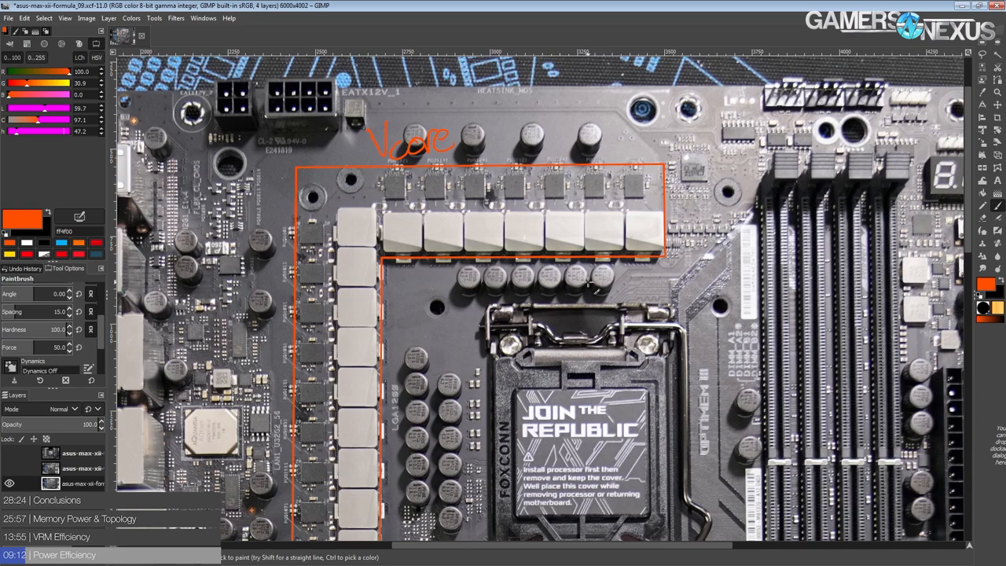
pyautogui.scroll(-3)
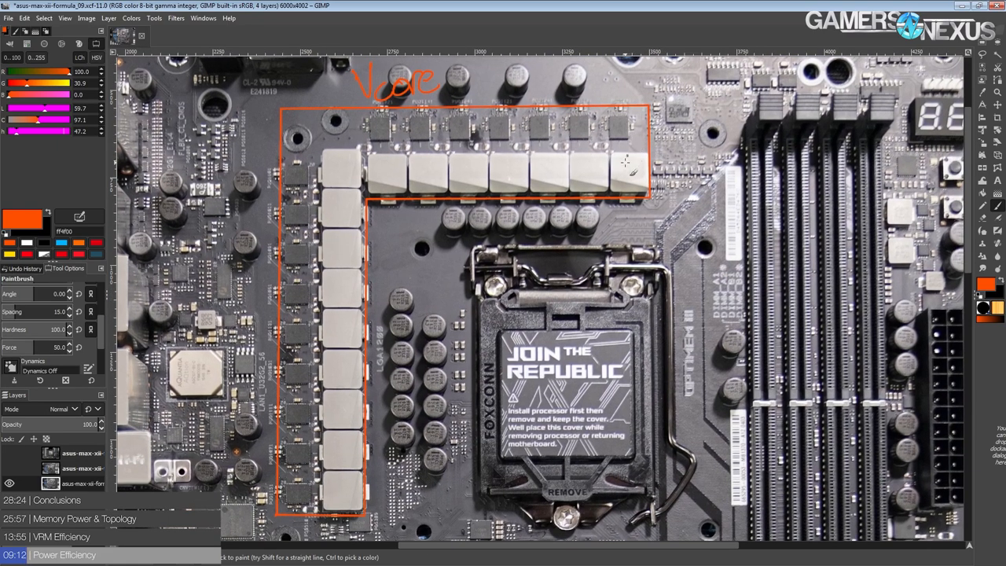
pyautogui.moveTo(590, 236)
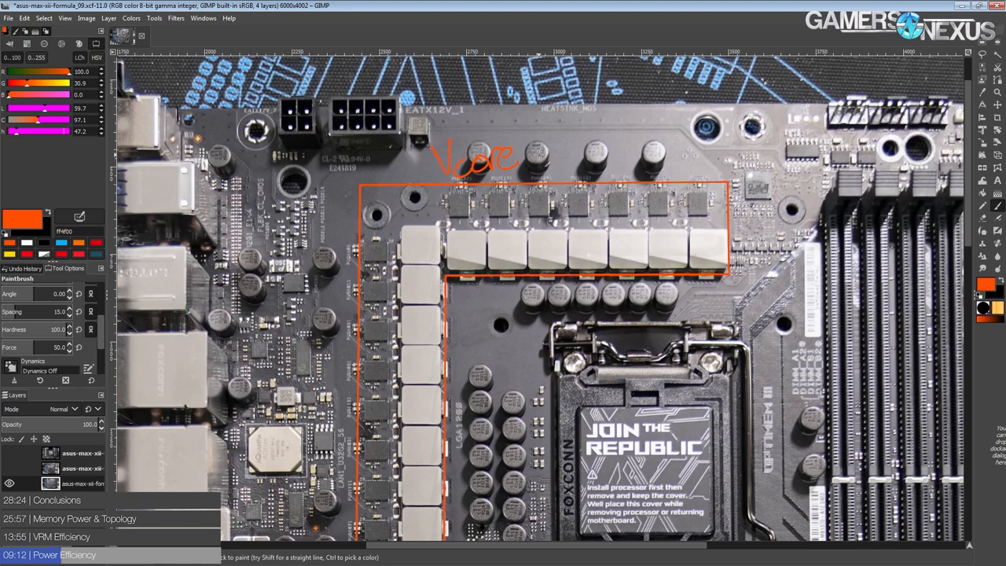
pyautogui.moveTo(527, 158); pyautogui.dragTo(597, 165)
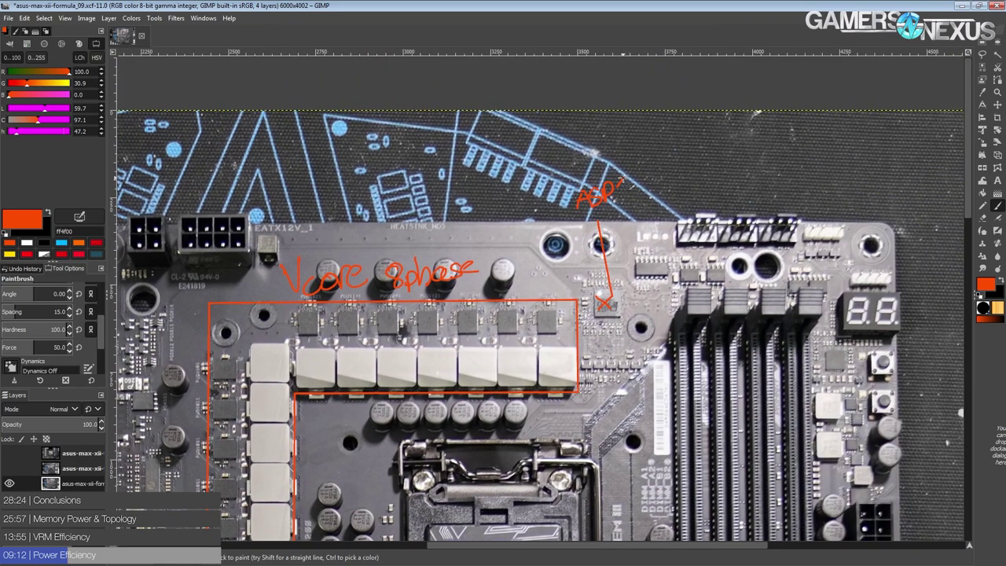
pyautogui.moveTo(610, 185); pyautogui.dragTo(657, 191)
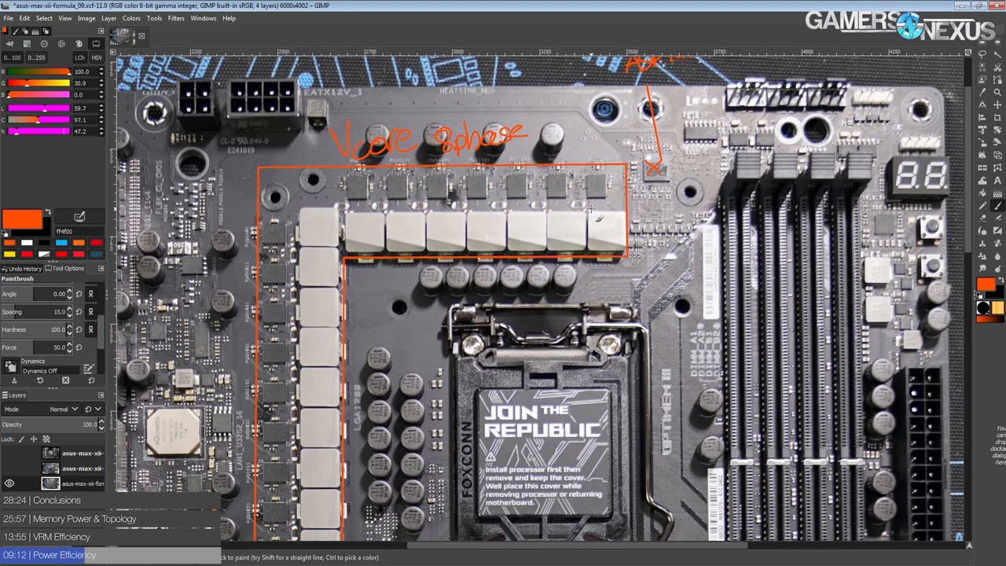
pyautogui.scroll(-3)
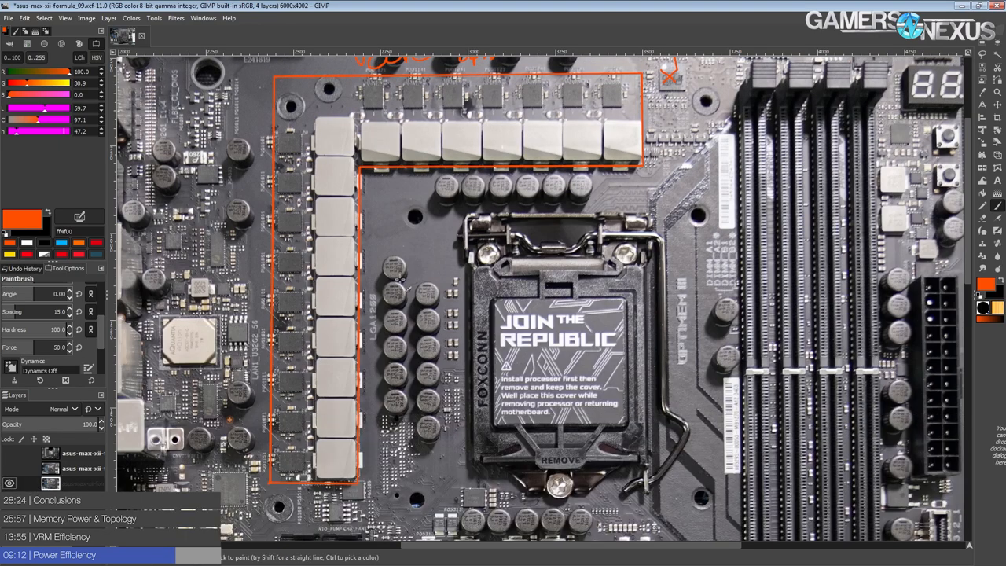
pyautogui.moveTo(437, 252)
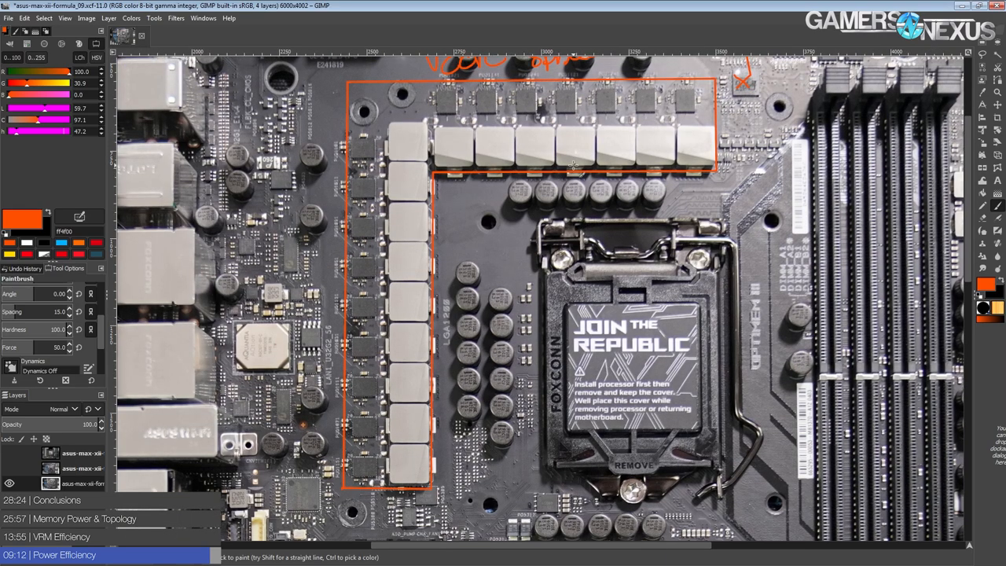
pyautogui.moveTo(565, 166)
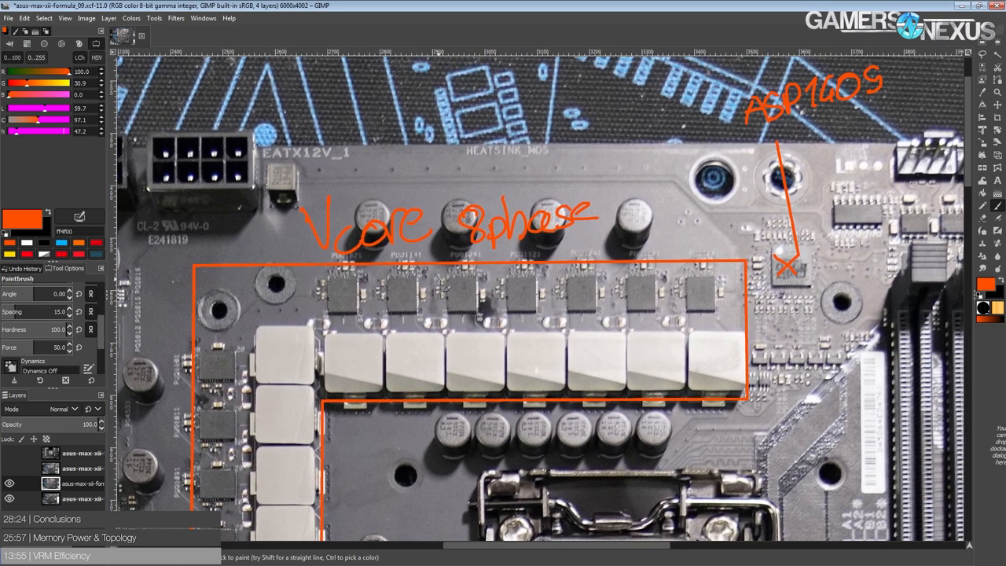
# Circle the last two Vcore phases in orange, then undo the circles.
pyautogui.scroll(-3)
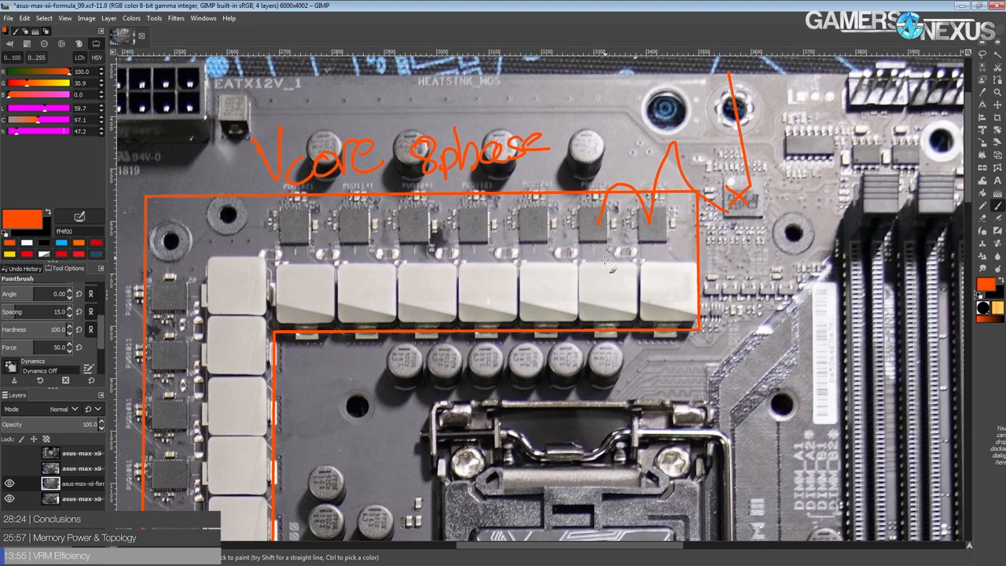
pyautogui.moveTo(620, 268); pyautogui.dragTo(667, 298)
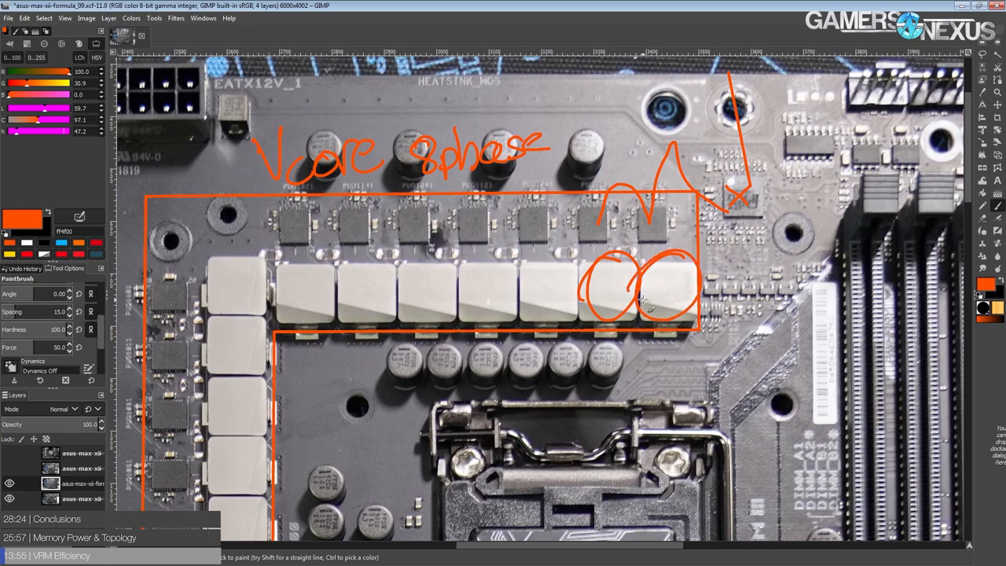
pyautogui.press('ctrl+z')
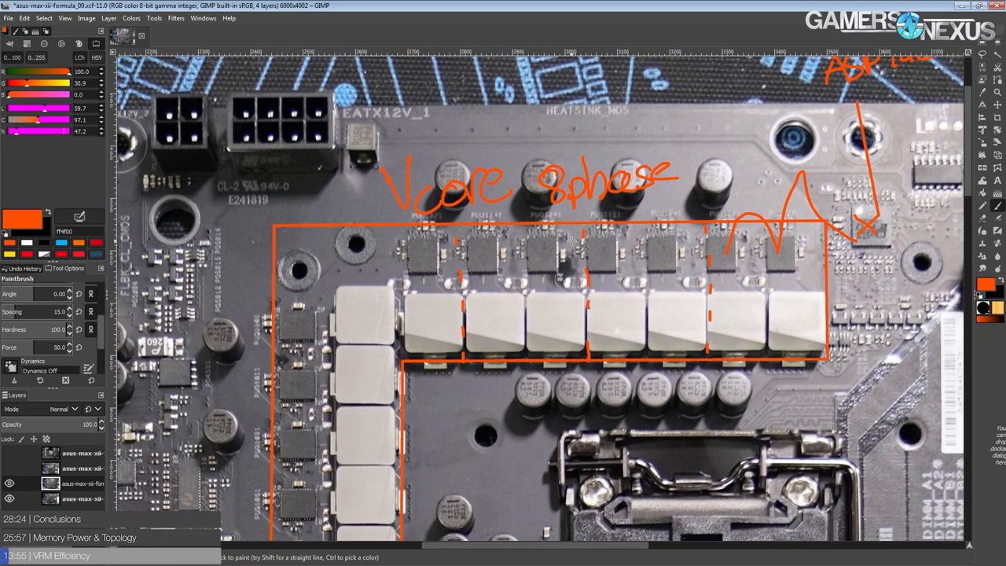
pyautogui.moveTo(604, 206)
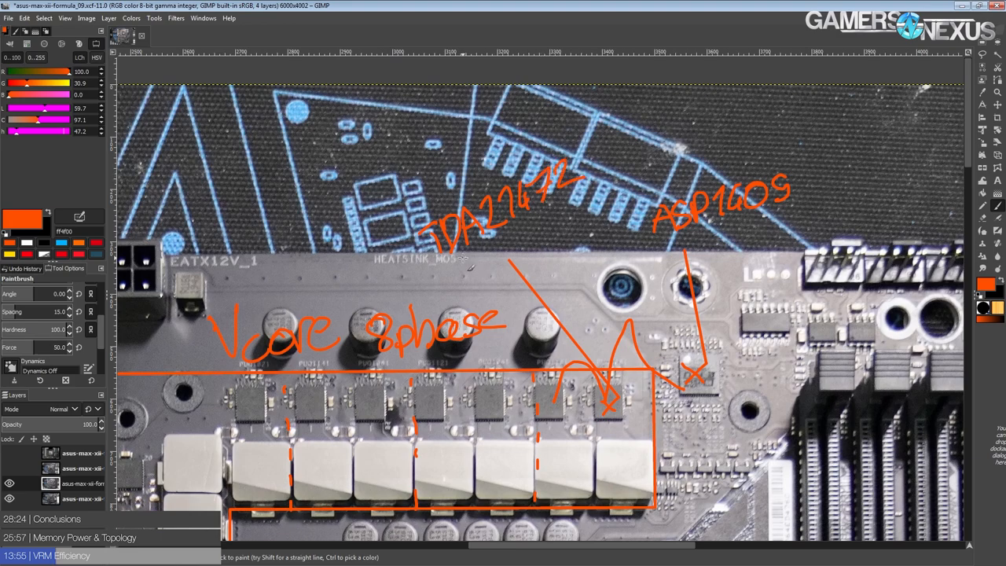
# Handwrite "SPS" after "70A" in the orange power-stage label above the Vcore phases.
pyautogui.moveTo(475, 243); pyautogui.dragTo(519, 264)
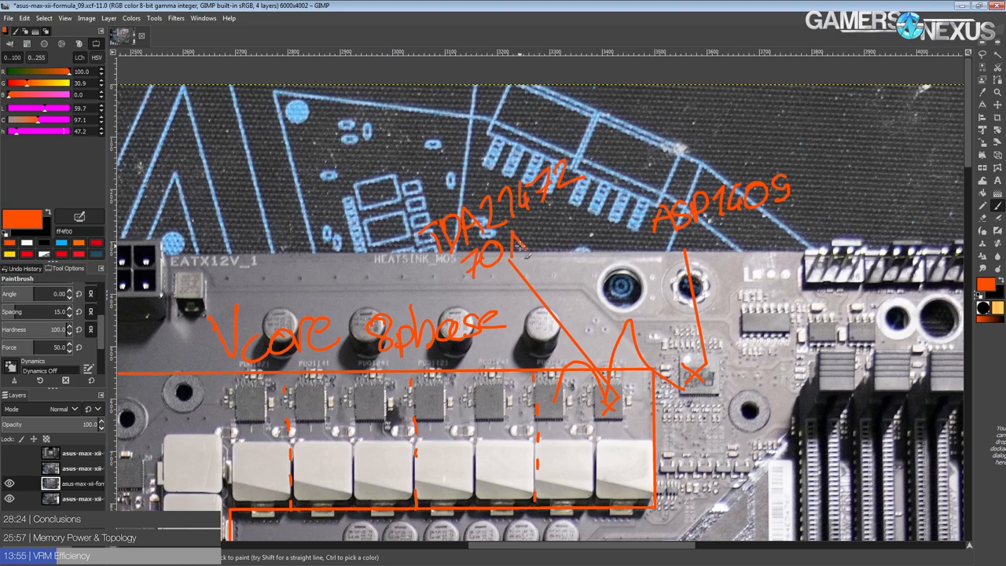
pyautogui.moveTo(534, 239); pyautogui.dragTo(581, 228)
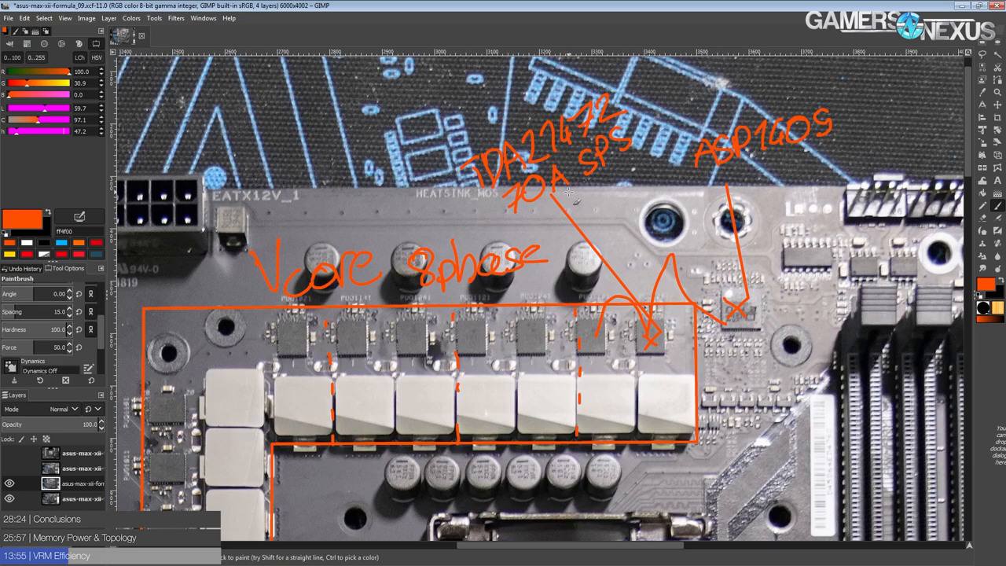
pyautogui.scroll(-3)
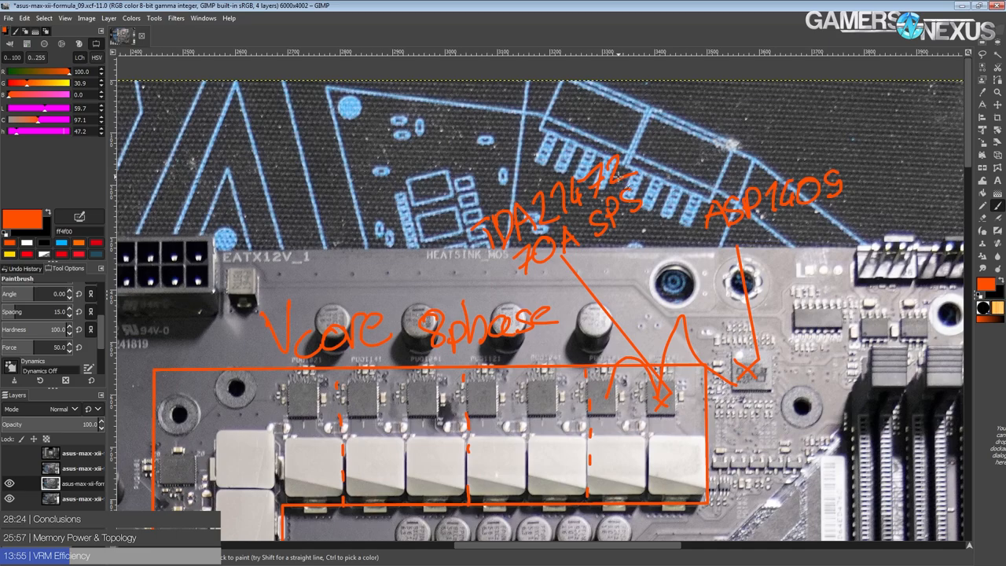
pyautogui.scroll(-3)
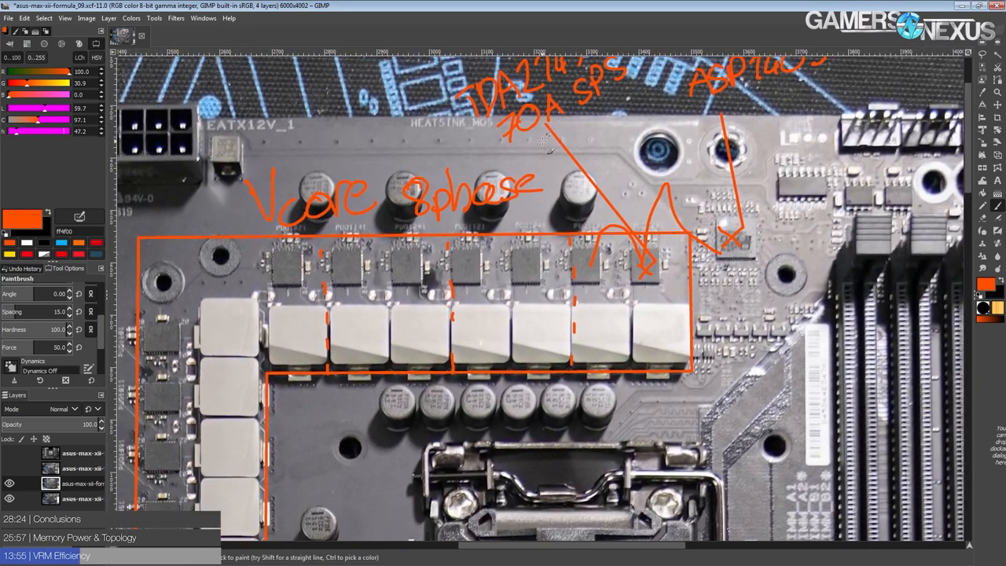
pyautogui.scroll(-3)
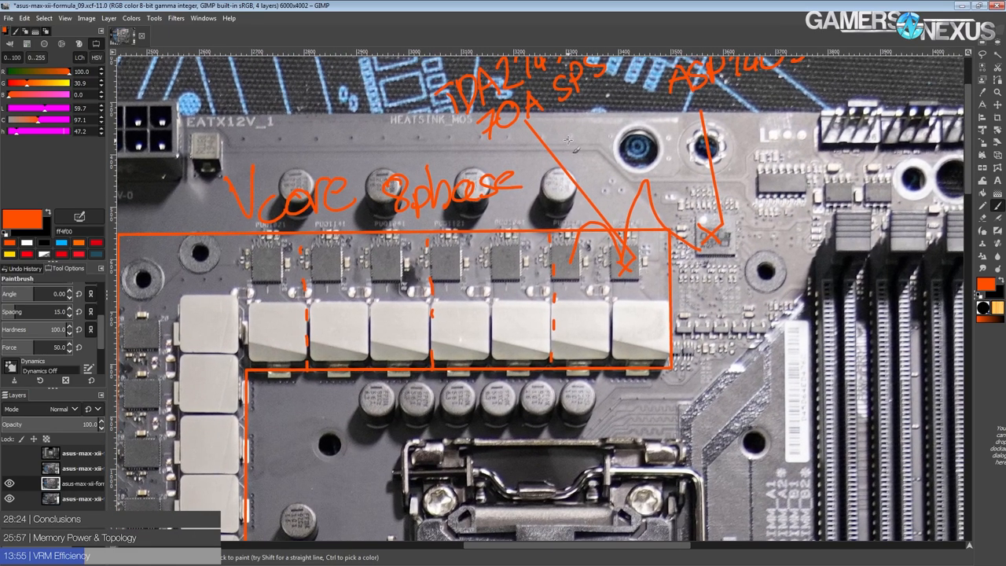
# Scroll down to bring the CPU socket into view below the VRM phases.
pyautogui.scroll(-3)
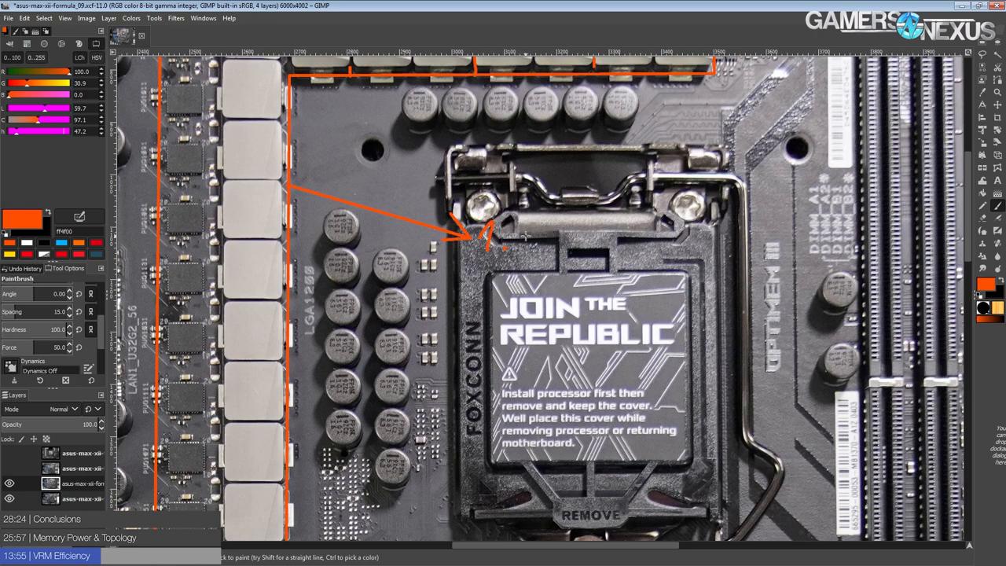
# Handwrite the orange 1.2V figure and voltage note at the arrow tip on the socket cover.
pyautogui.moveTo(487, 228); pyautogui.dragTo(620, 228)
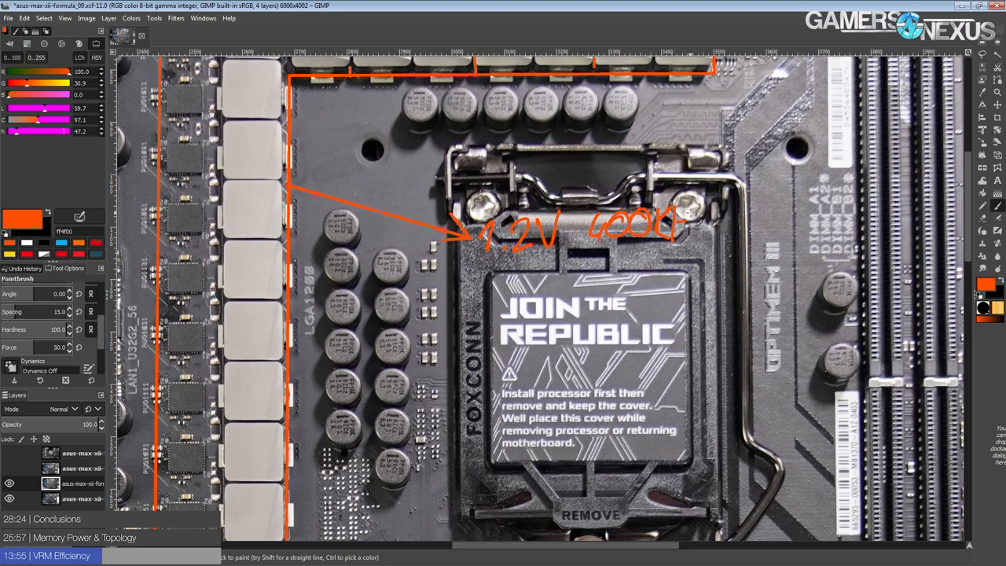
pyautogui.moveTo(480, 267); pyautogui.dragTo(736, 264)
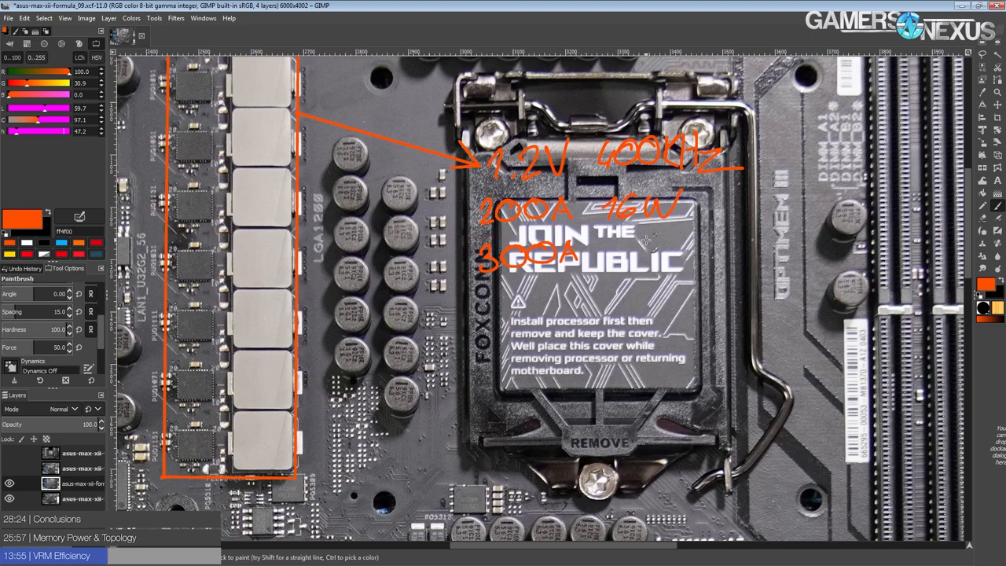
# Add another orange current-figure stroke beneath the 1.2V note on the socket cover.
pyautogui.click(629, 252)
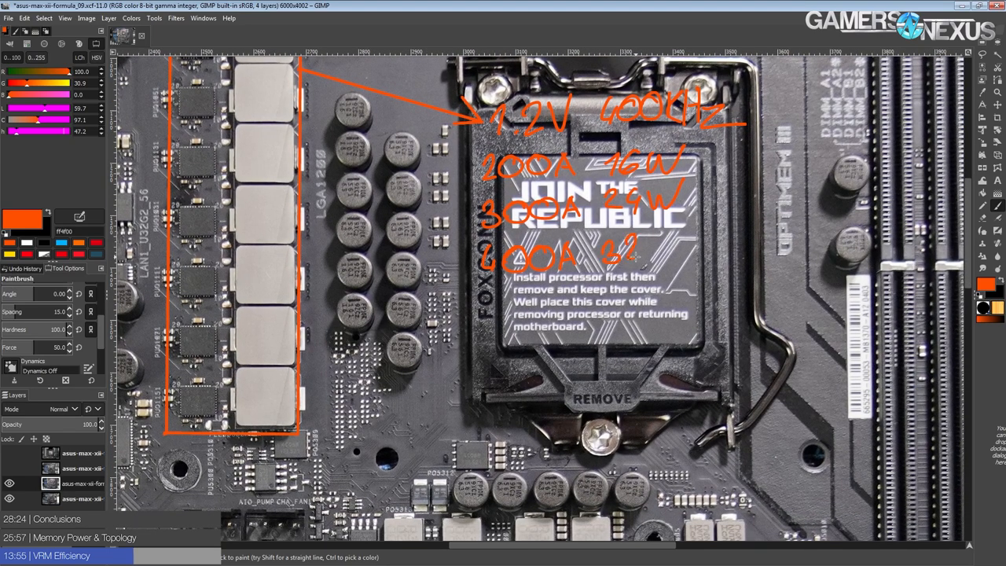
# Write the wattage on the bottom note row of the 100A/300A/600A column over the socket.
pyautogui.moveTo(621, 252); pyautogui.dragTo(641, 252)
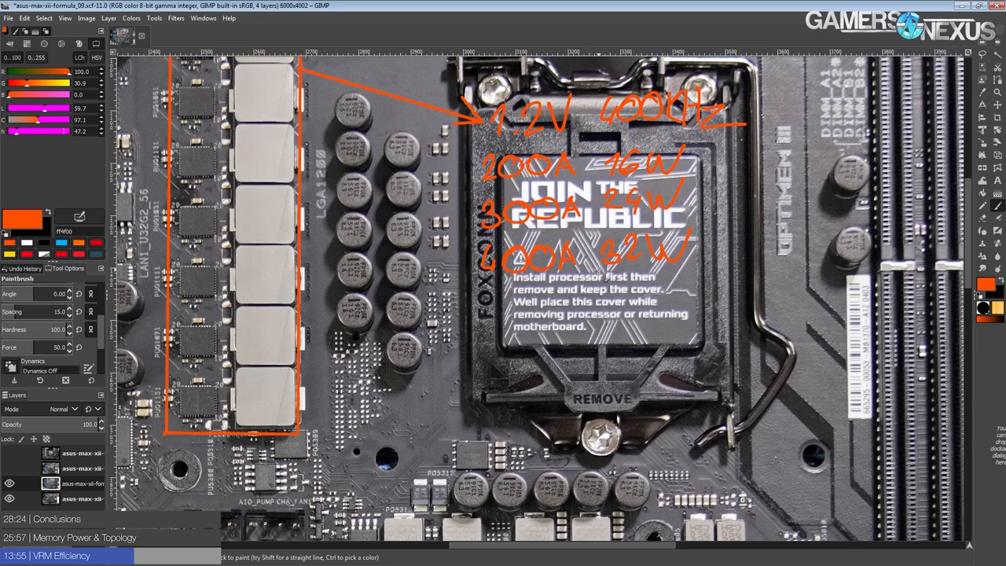
pyautogui.scroll(-3)
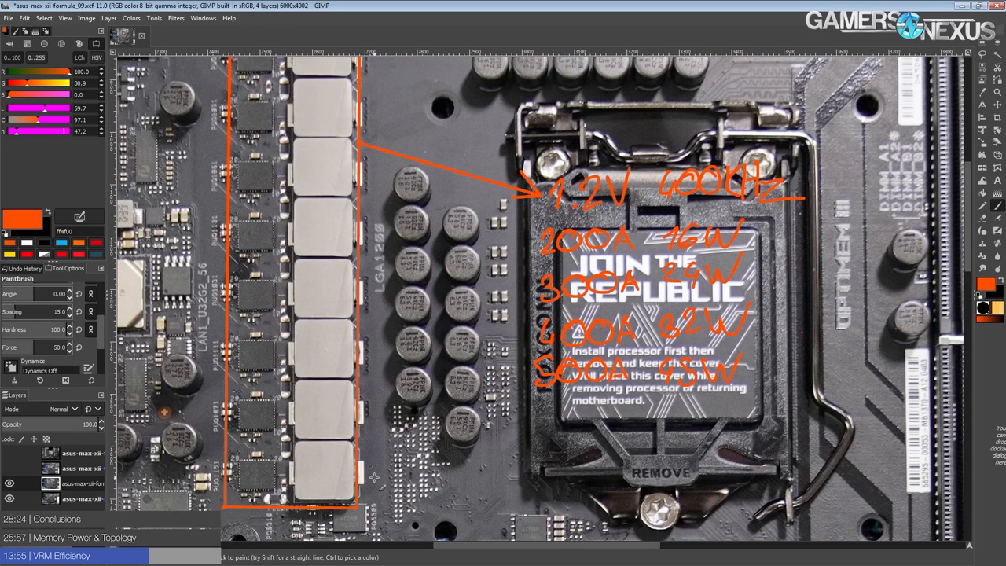
pyautogui.scroll(-3)
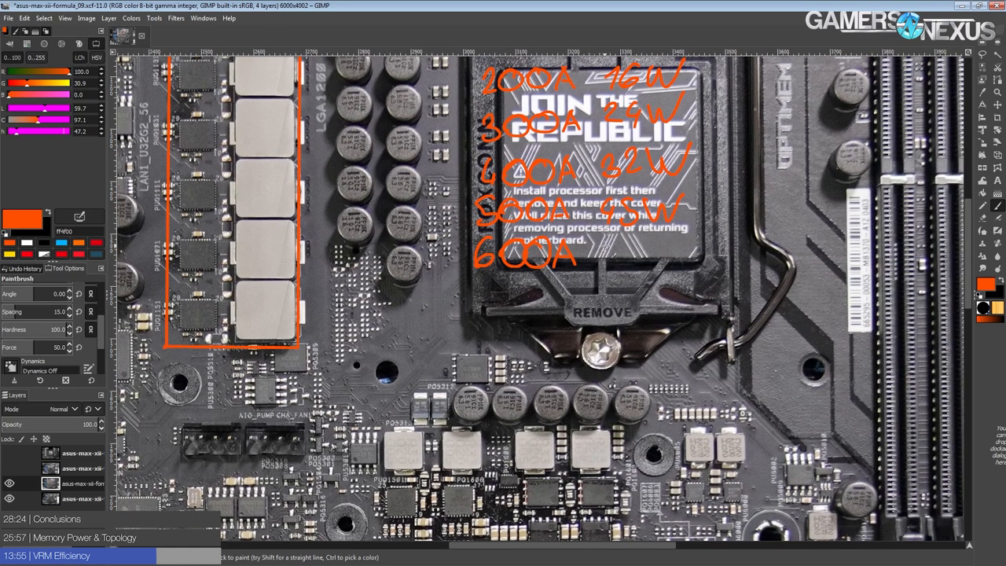
# Write "64W" after the final 600A line to complete the current-and-power column.
pyautogui.moveTo(613, 259); pyautogui.dragTo(672, 264)
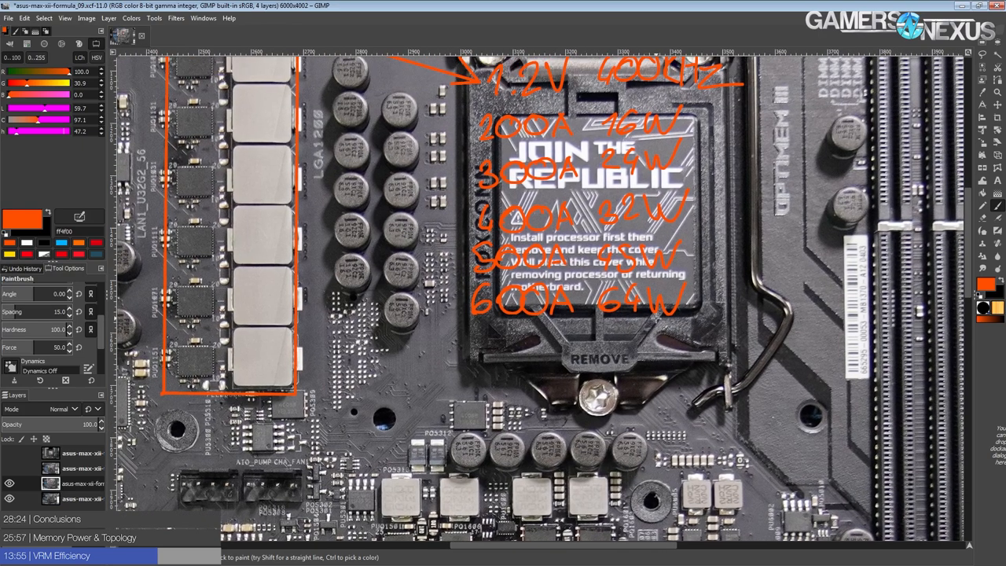
pyautogui.moveTo(669, 310)
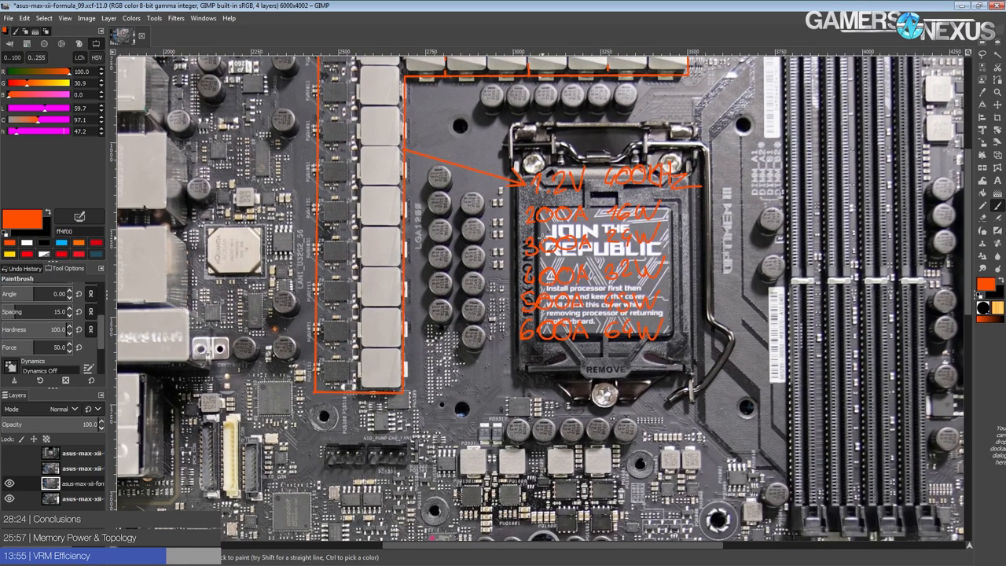
pyautogui.scroll(-3)
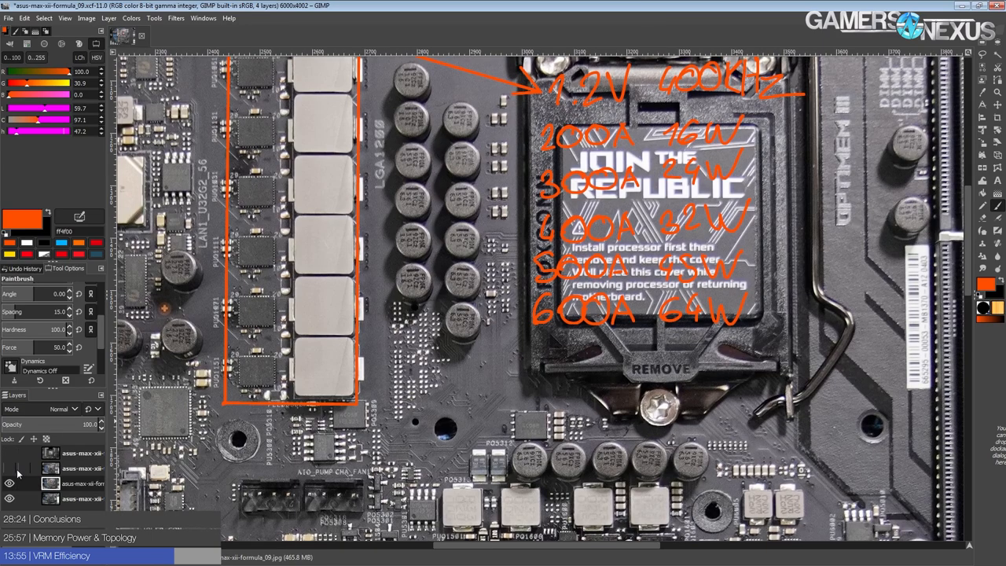
# Trace an orange line along the backplate pads on the underside photo, then undo it.
pyautogui.click(9, 465)
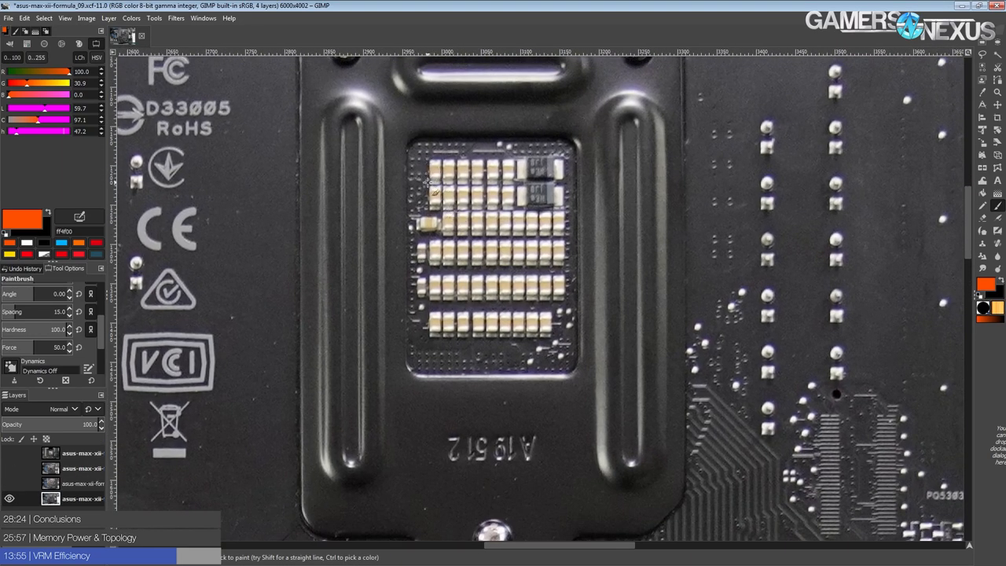
pyautogui.moveTo(427, 165); pyautogui.dragTo(437, 286)
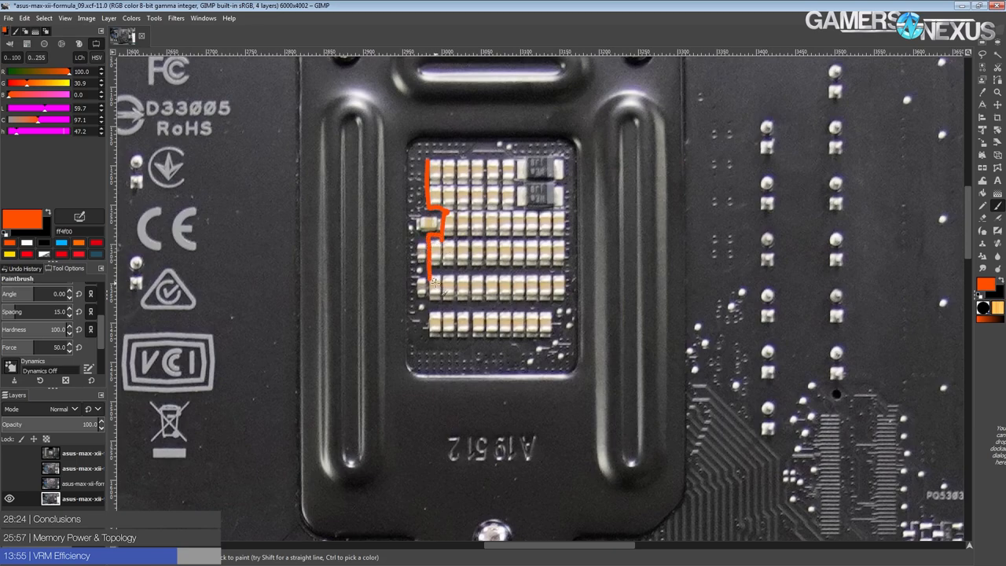
pyautogui.press('ctrl+z')
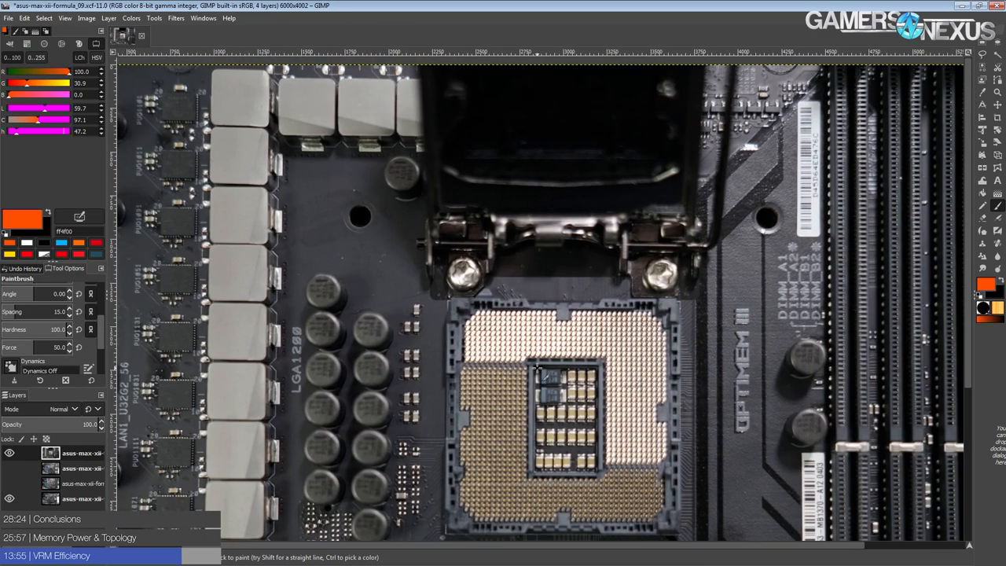
# Zoom out to view the whole annotated board with its VRM outline and socket notes.
pyautogui.scroll(-3)
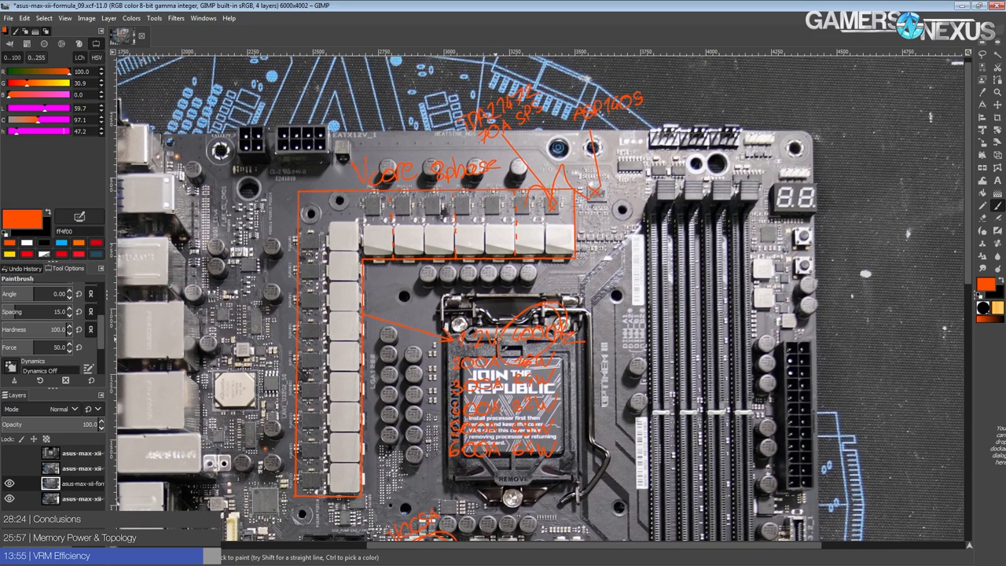
# Circle a VCCSA component below the CPU socket in orange.
pyautogui.scroll(-3)
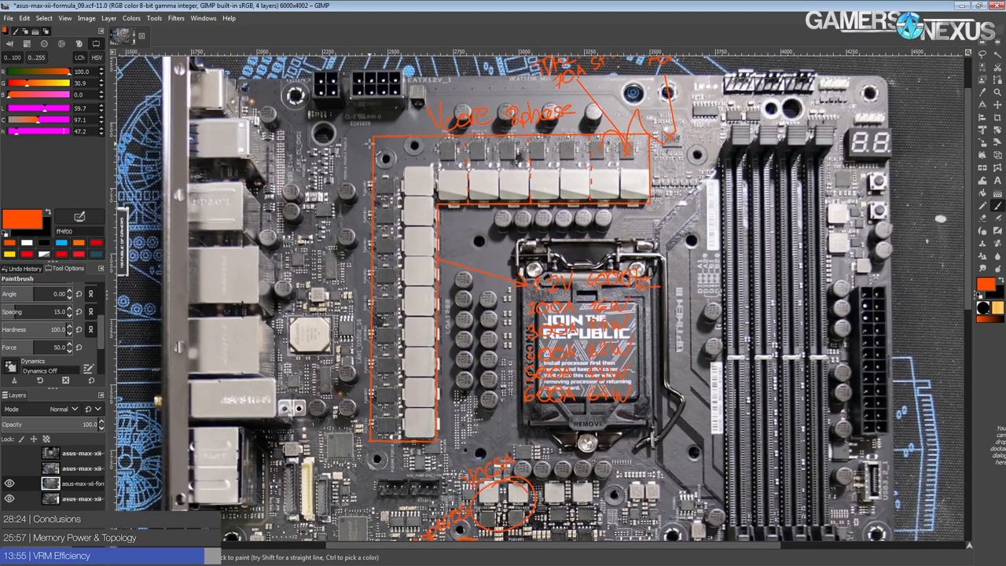
pyautogui.scroll(-3)
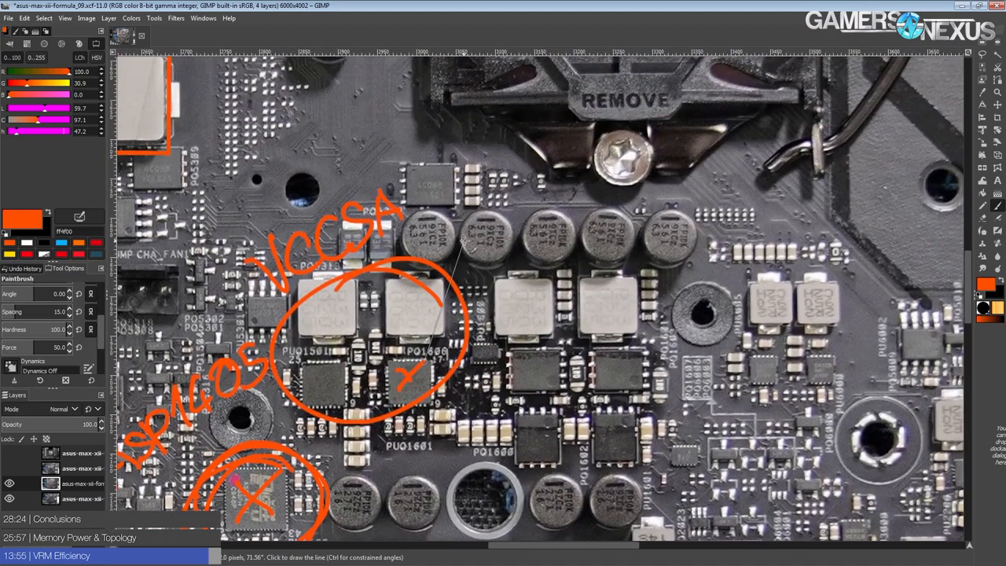
pyautogui.moveTo(479, 243); pyautogui.dragTo(534, 204)
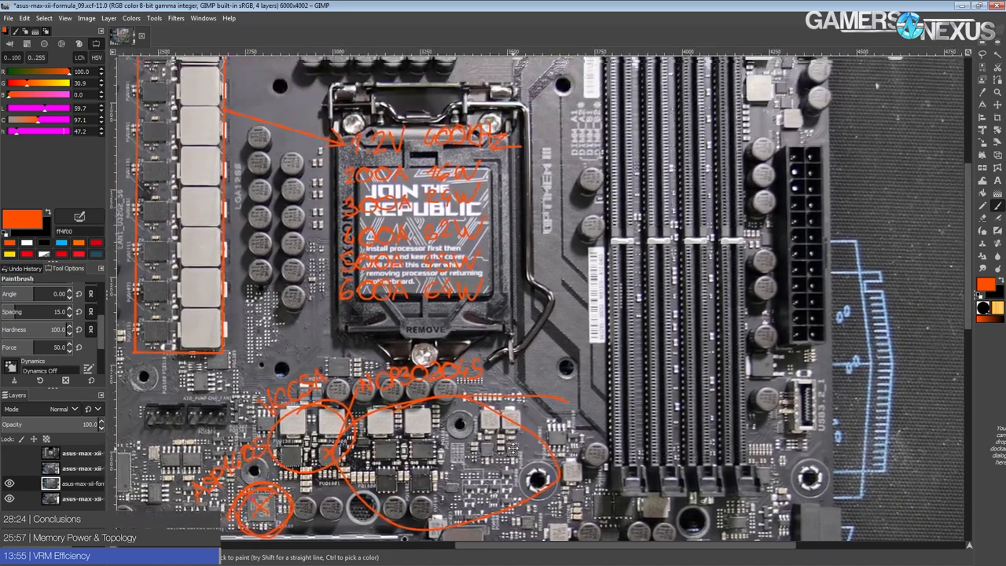
# Handwrite "ASP1103" and "2phase" beside the circled controller chip near the DIMM slots.
pyautogui.scroll(-3)
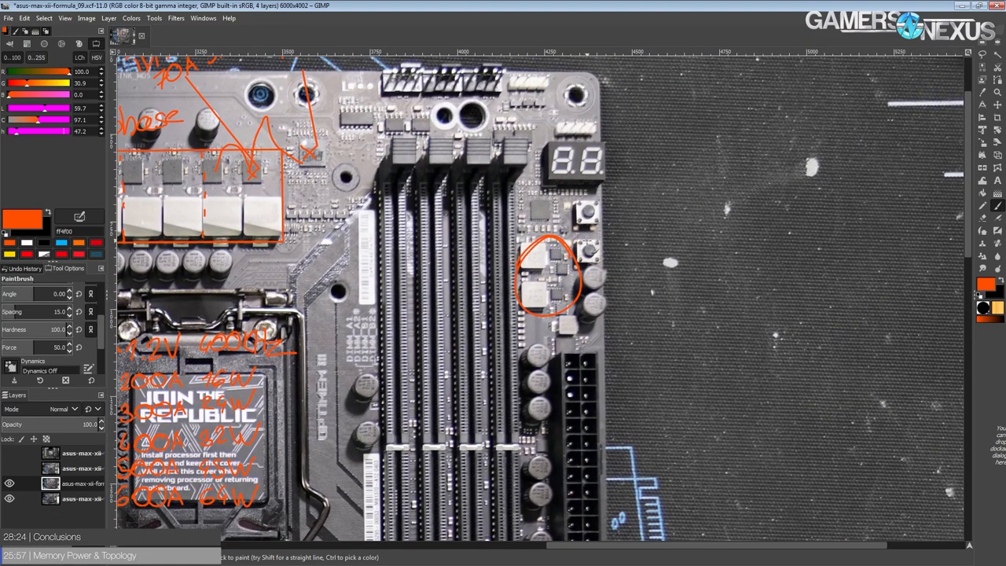
pyautogui.moveTo(542, 208); pyautogui.dragTo(621, 191)
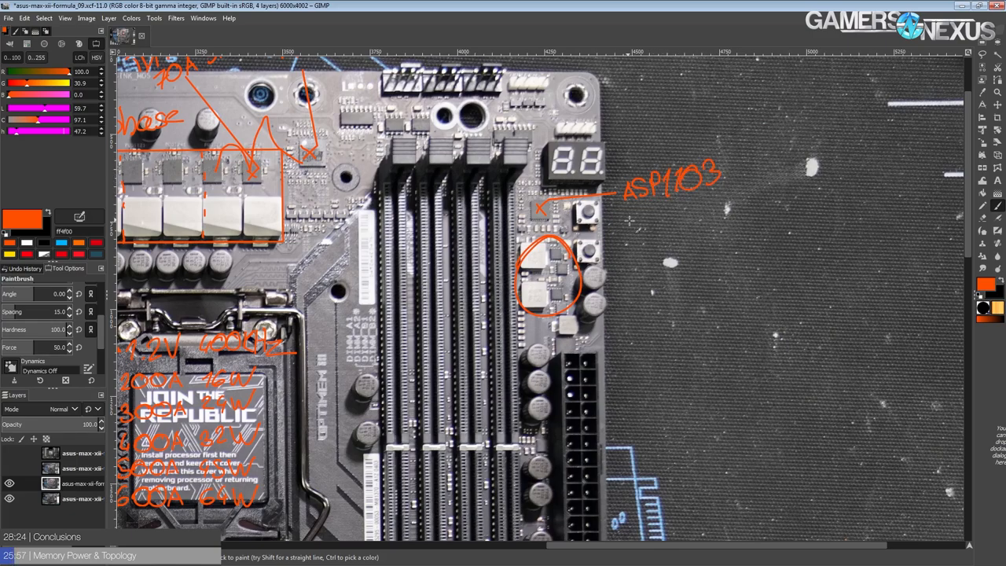
pyautogui.moveTo(636, 220); pyautogui.dragTo(691, 228)
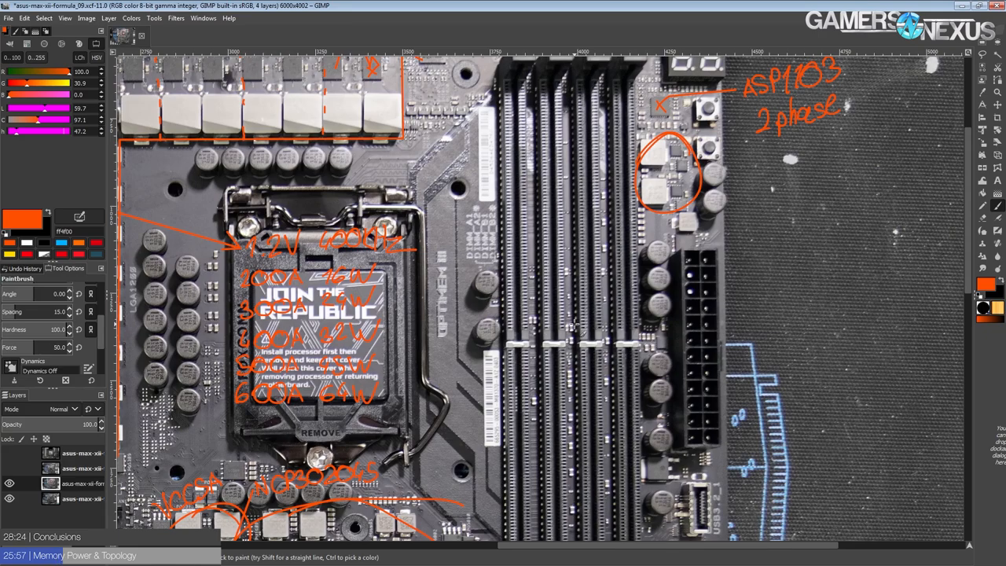
# Zoom in toward the area above the memory slots for the daisy-chain note.
pyautogui.scroll(-3)
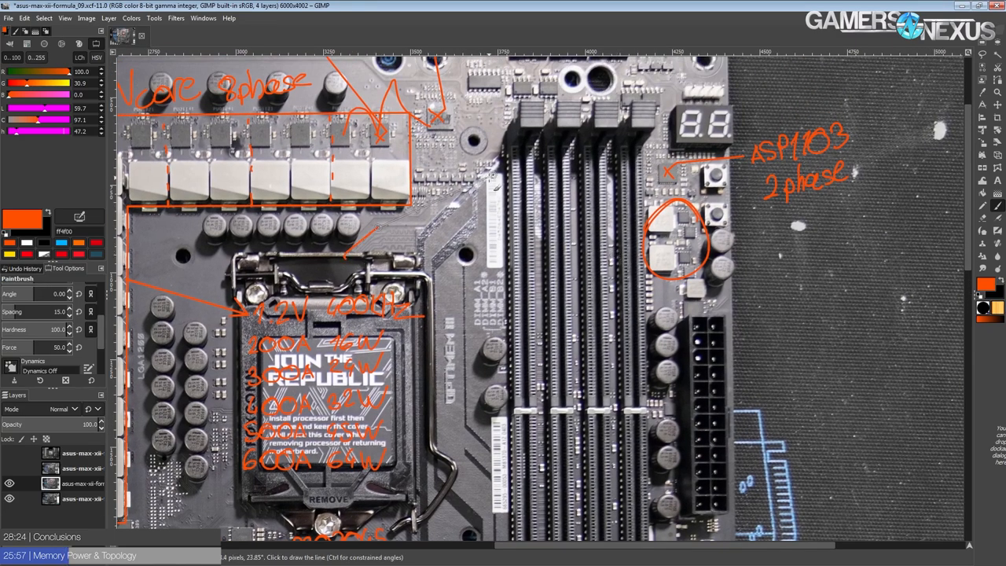
pyautogui.scroll(-3)
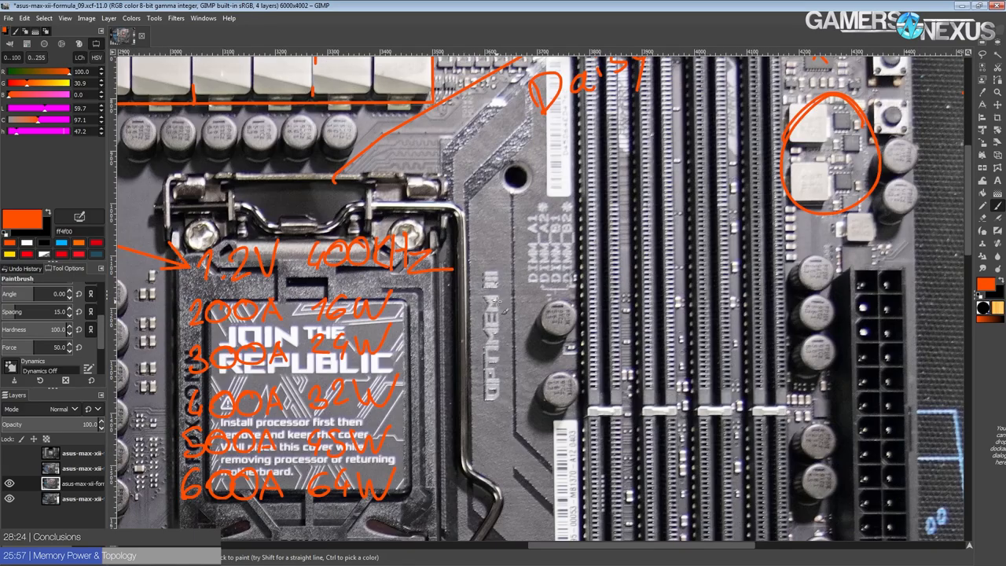
pyautogui.scroll(-3)
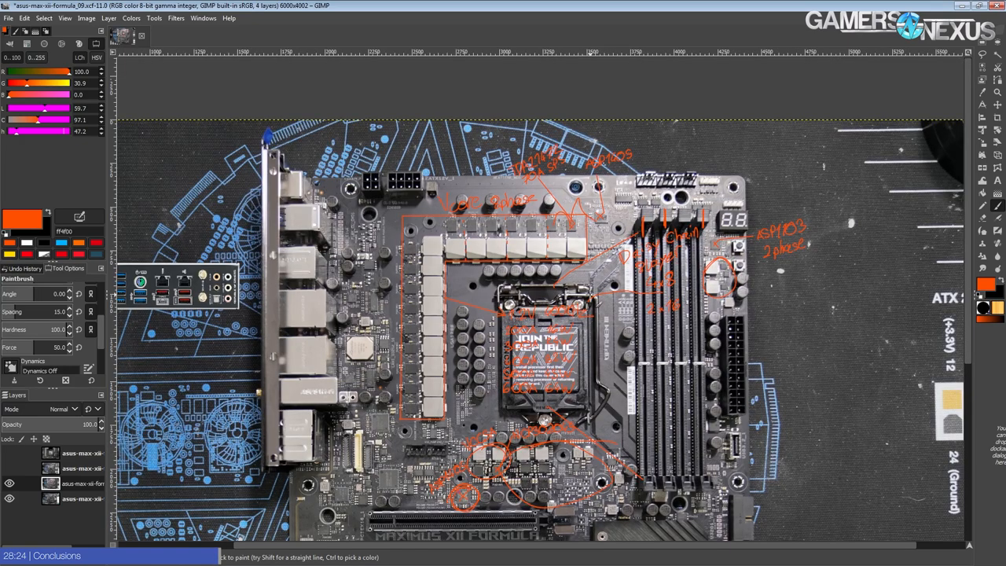
pyautogui.scroll(-3)
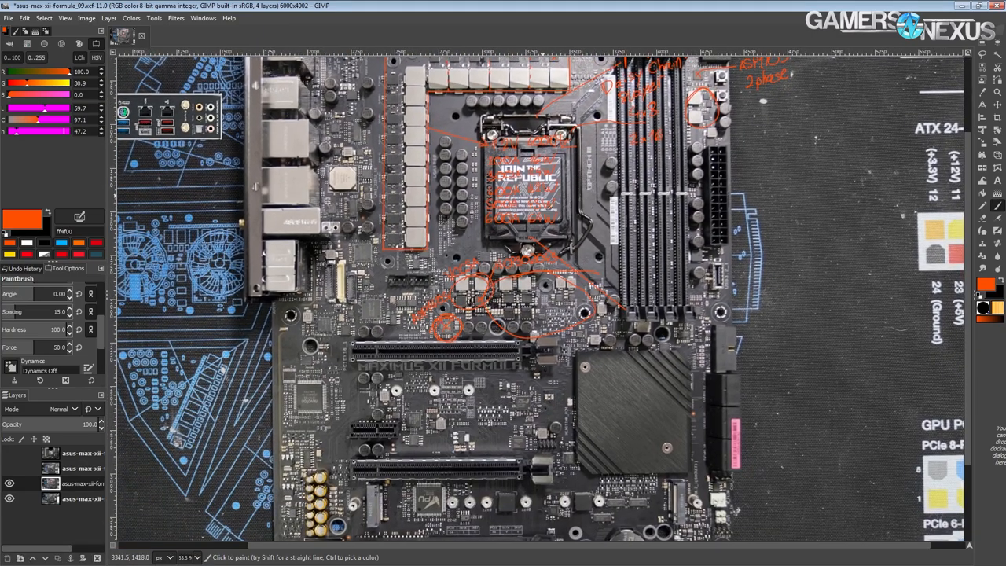